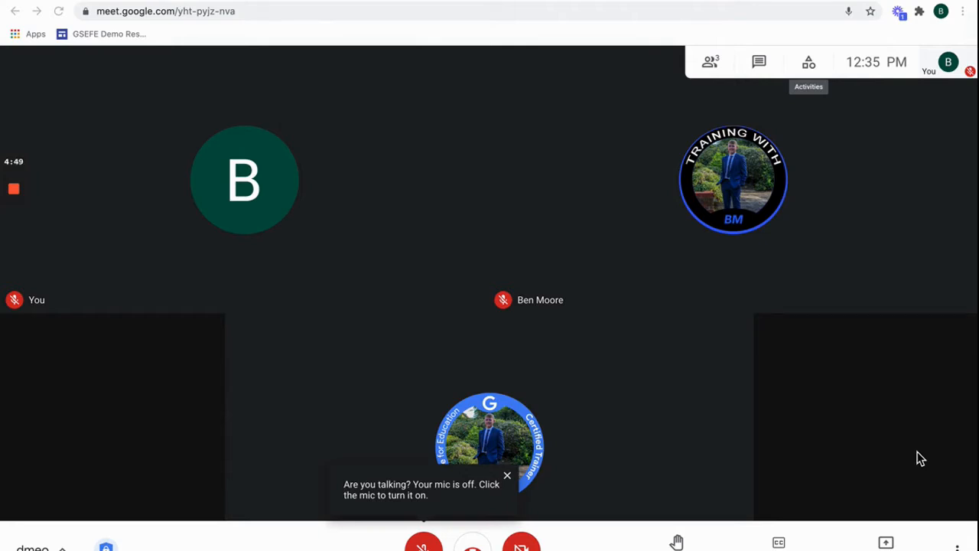
Step: Bring up the Chrome profile switcher to reach the other participant's Meet window
{"action": "left_click", "coordinate": [508, 476]}
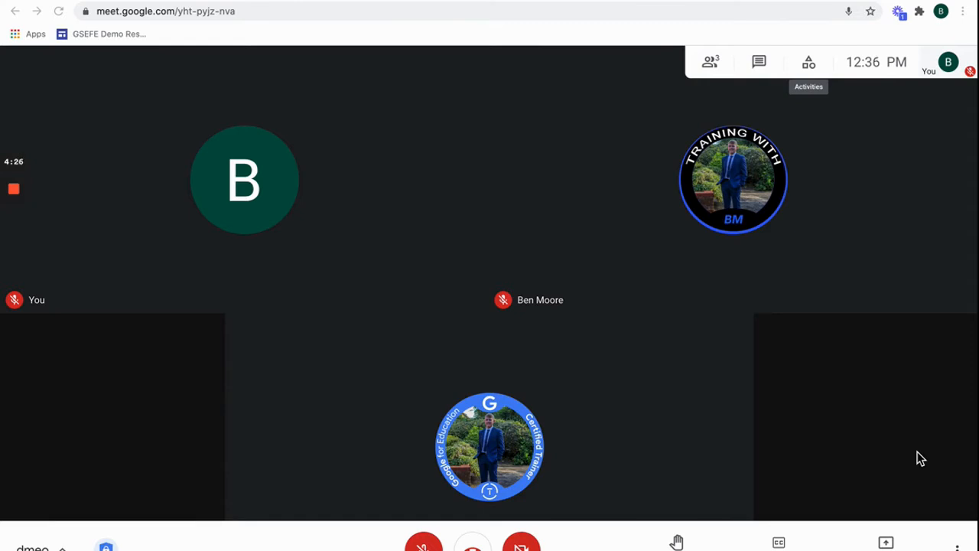
{"action": "mouse_move", "coordinate": [150, 61]}
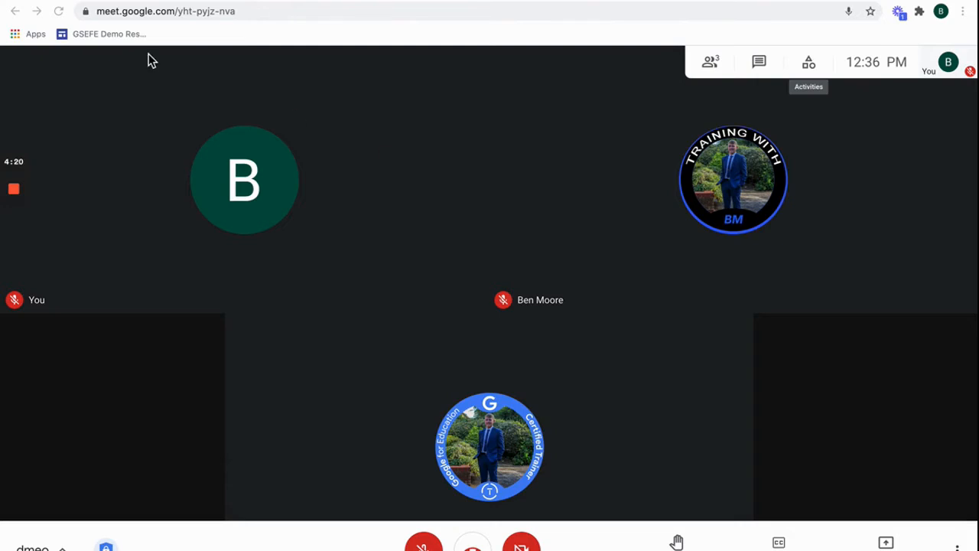
{"action": "mouse_move", "coordinate": [299, 115]}
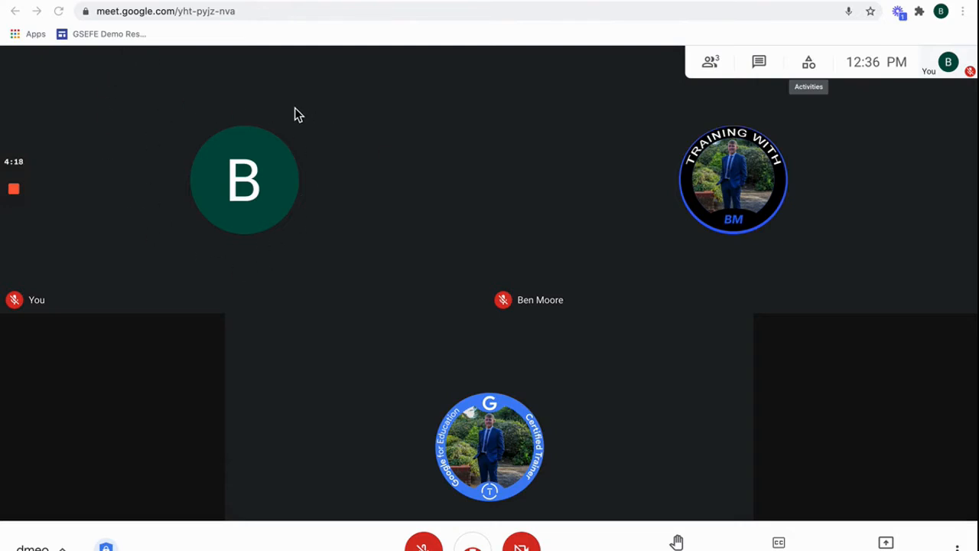
{"action": "mouse_move", "coordinate": [630, 187]}
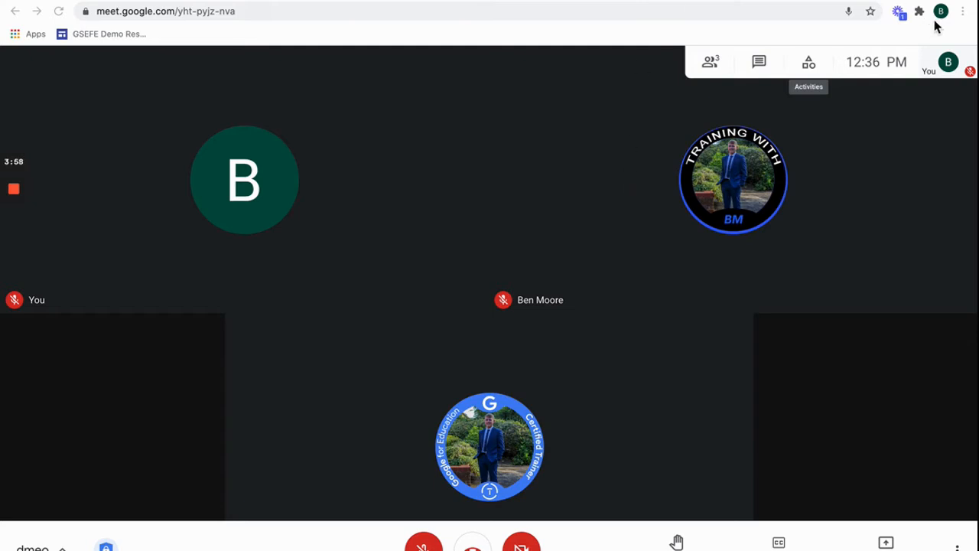
{"action": "left_click", "coordinate": [940, 10]}
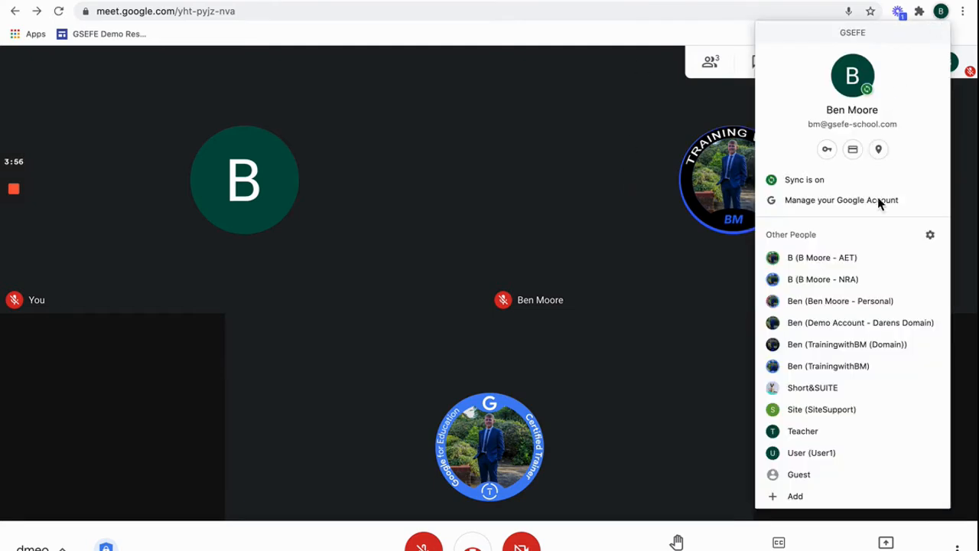
{"action": "mouse_move", "coordinate": [864, 344]}
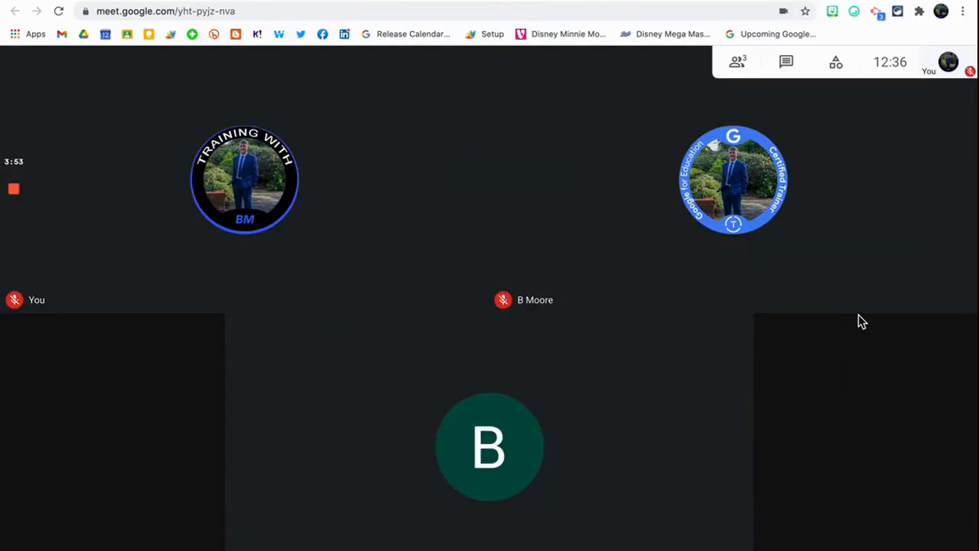
{"action": "mouse_move", "coordinate": [297, 242]}
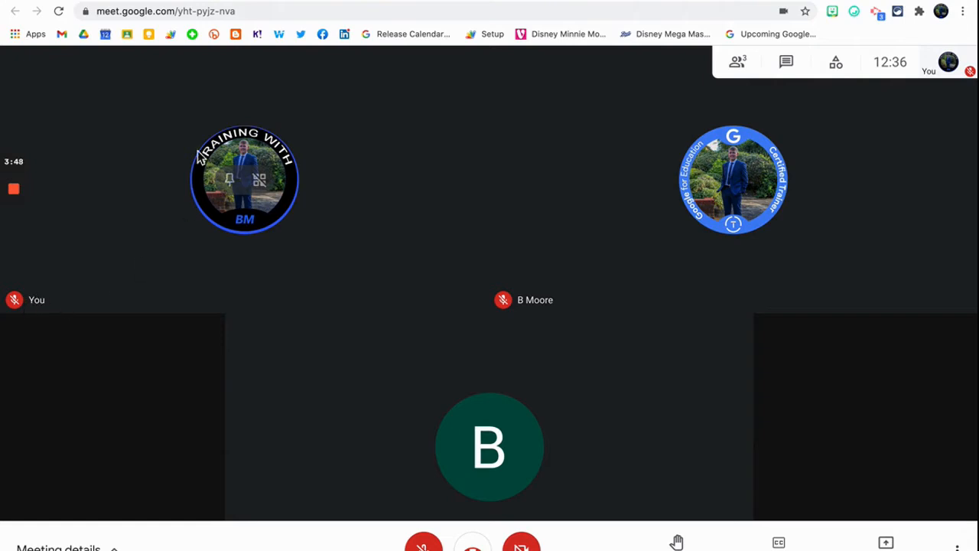
{"action": "mouse_move", "coordinate": [257, 205]}
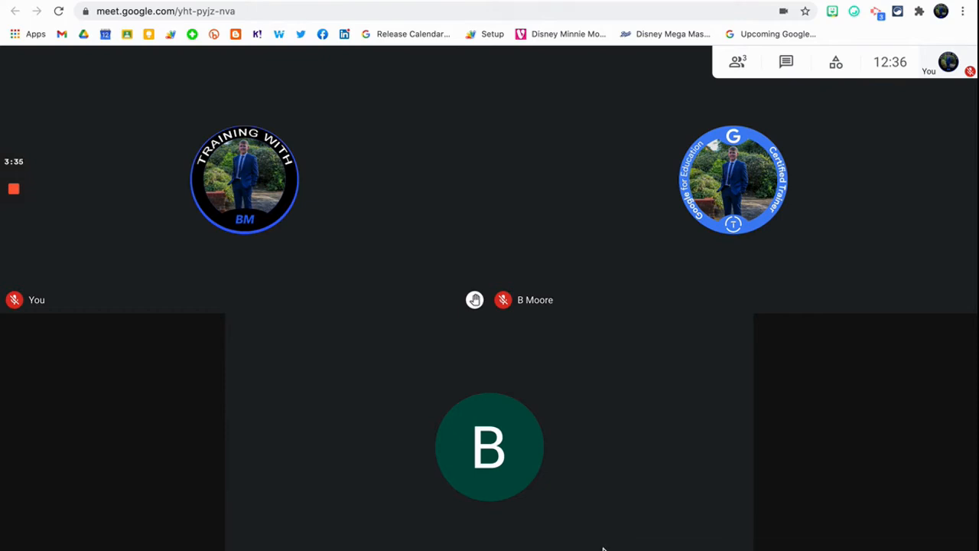
{"action": "mouse_move", "coordinate": [470, 294]}
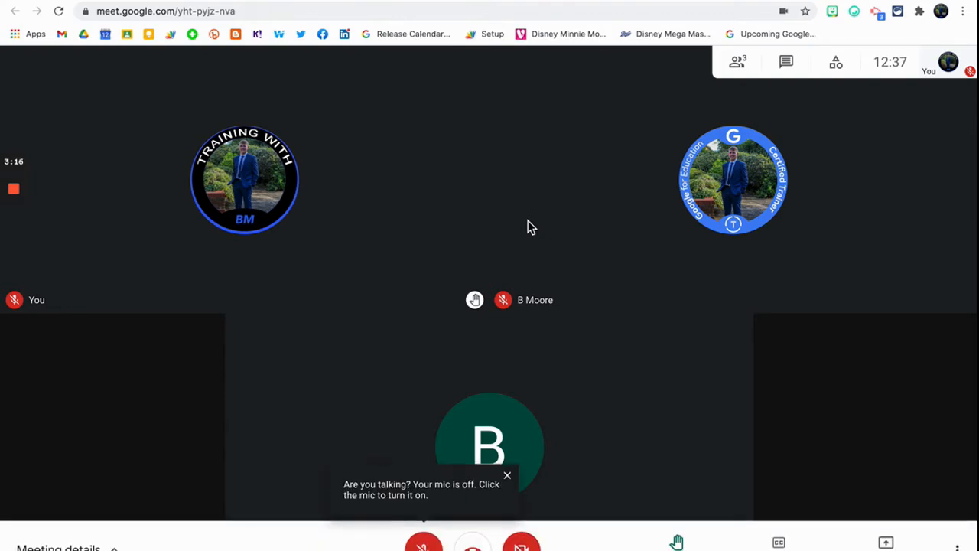
{"action": "mouse_move", "coordinate": [513, 329]}
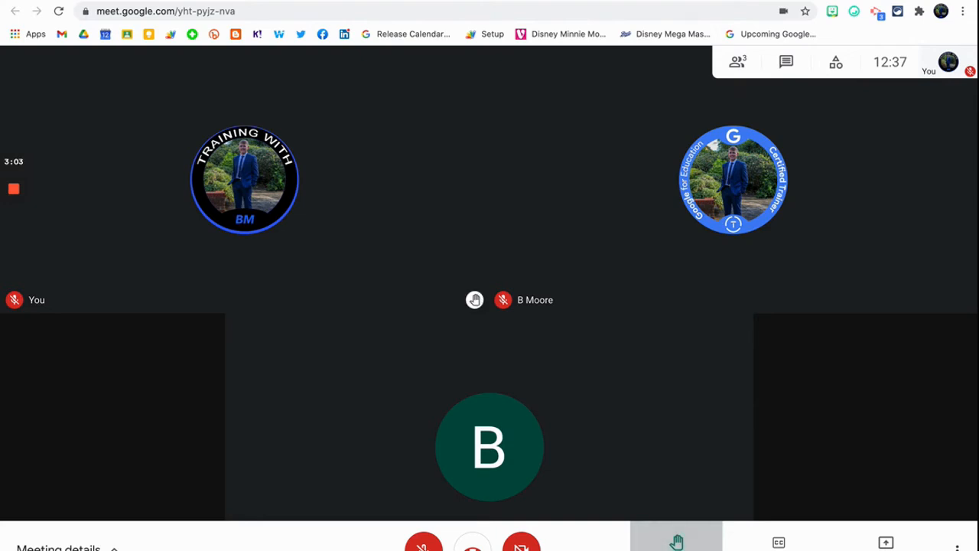
{"action": "mouse_move", "coordinate": [738, 514]}
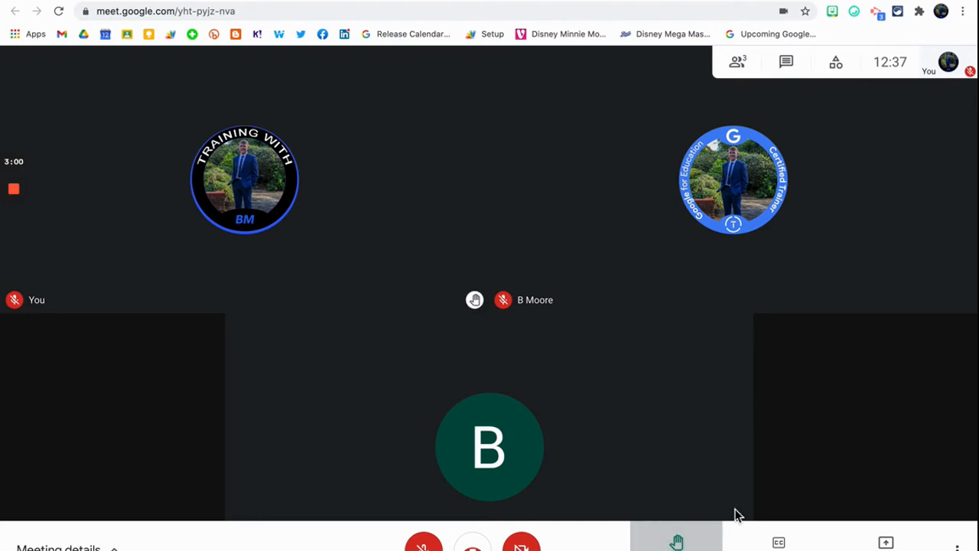
Step: Switch back to the host's Meet window, which now shows a raised-hand indicator
{"action": "left_click", "coordinate": [941, 12]}
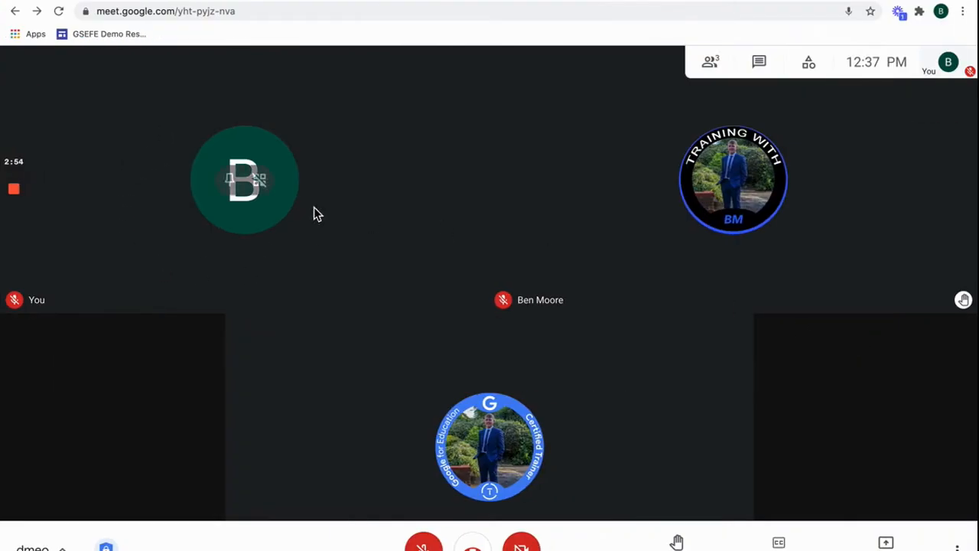
{"action": "mouse_move", "coordinate": [492, 343]}
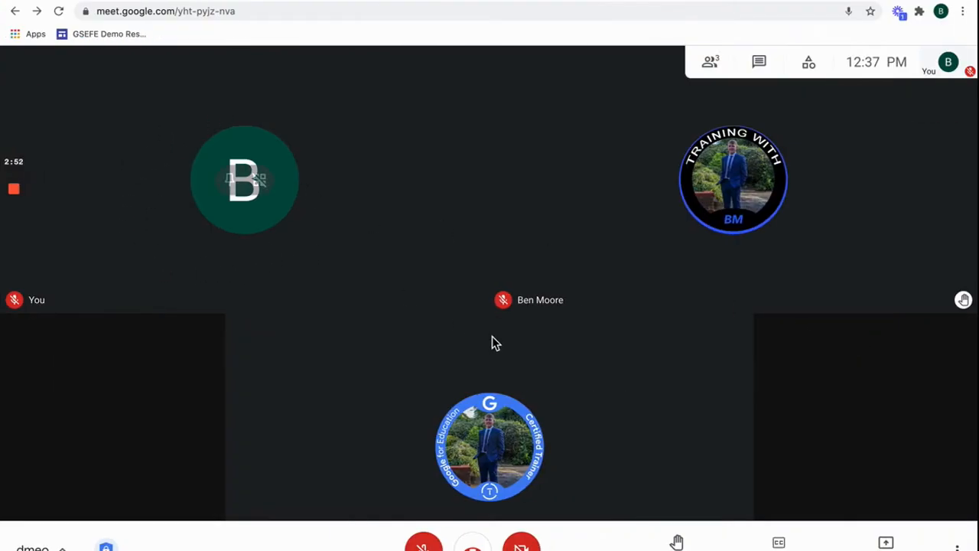
{"action": "mouse_move", "coordinate": [964, 300]}
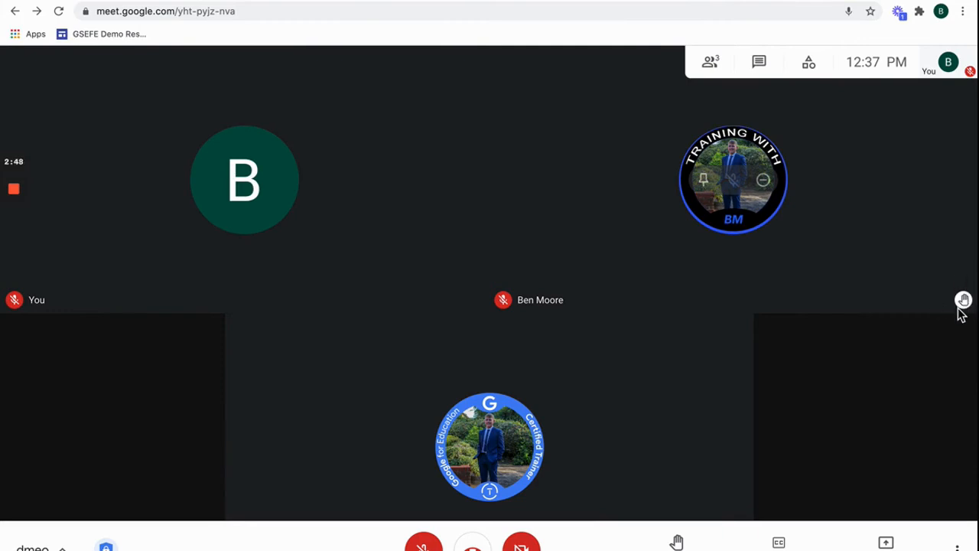
{"action": "mouse_move", "coordinate": [710, 62]}
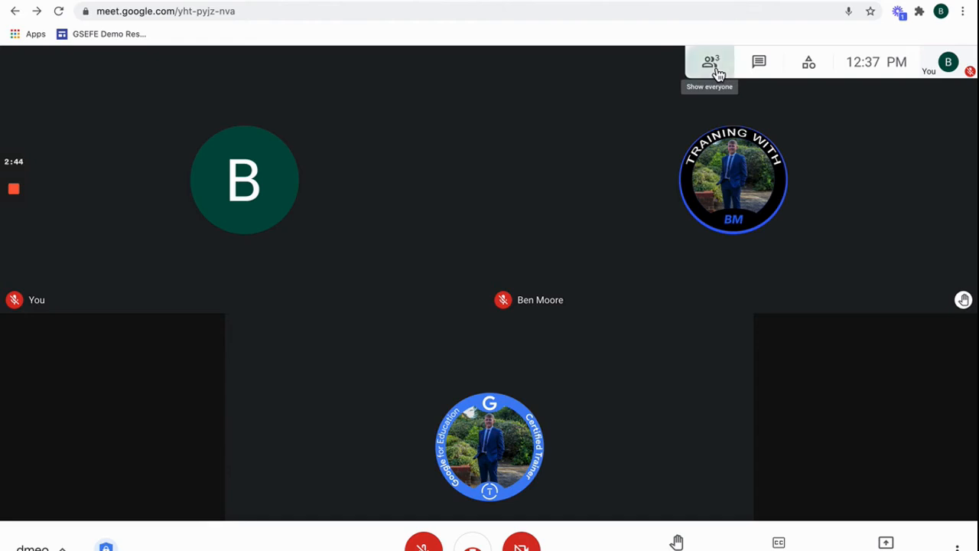
Step: Show everyone in the People panel and lower all raised hands with Lower all
{"action": "left_click", "coordinate": [708, 61]}
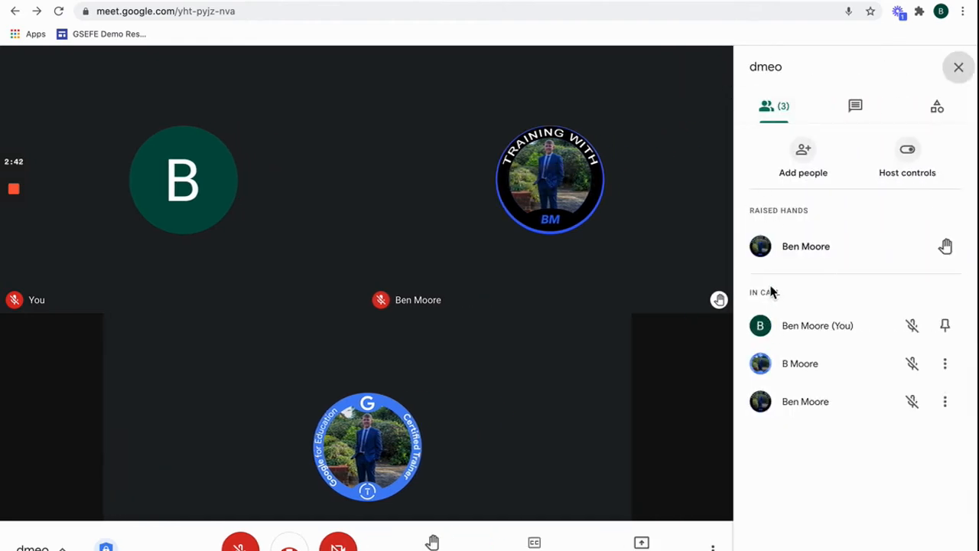
{"action": "mouse_move", "coordinate": [788, 245]}
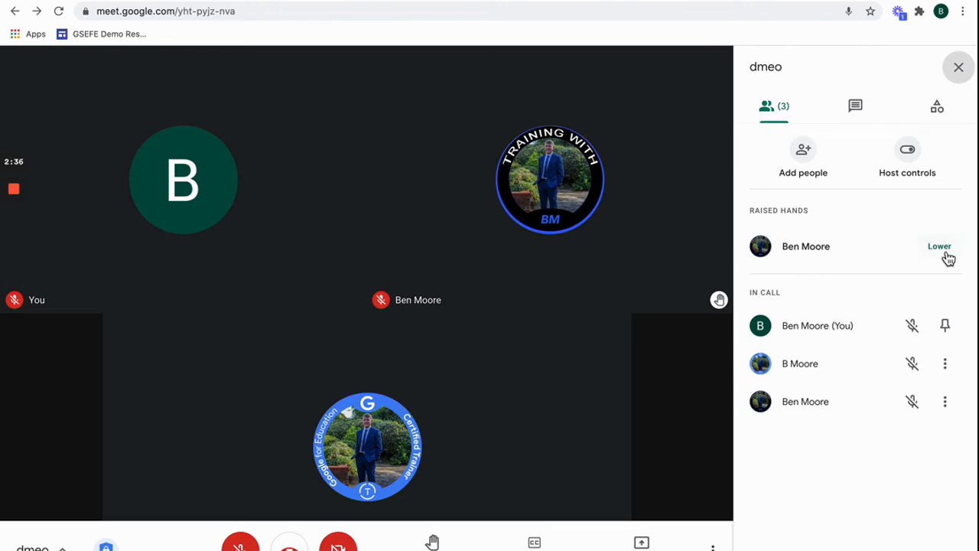
{"action": "left_click", "coordinate": [940, 245]}
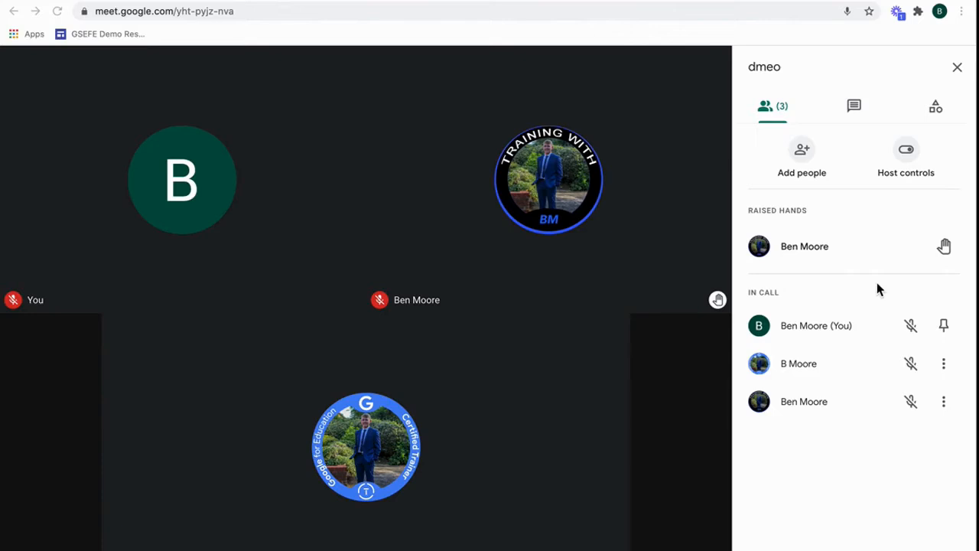
{"action": "left_click", "coordinate": [958, 67]}
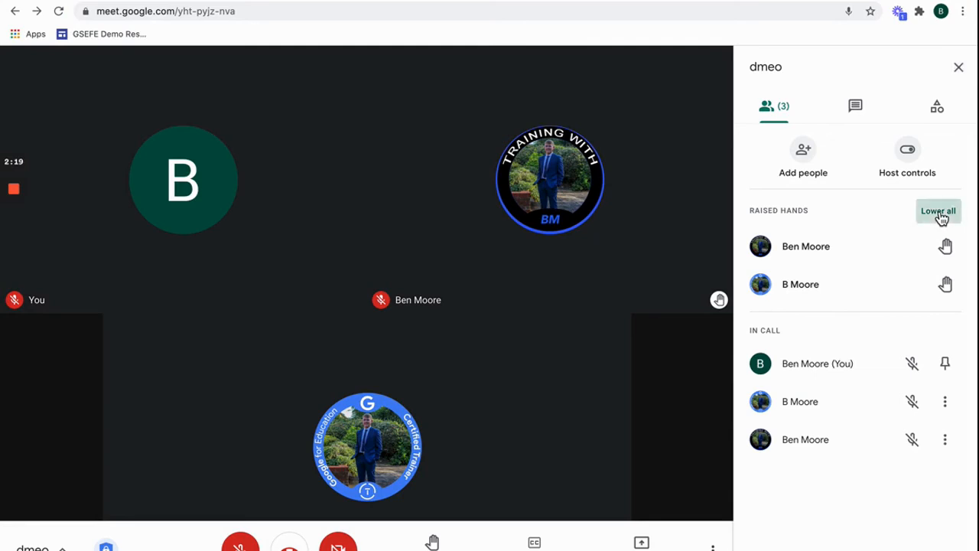
{"action": "left_click", "coordinate": [938, 211]}
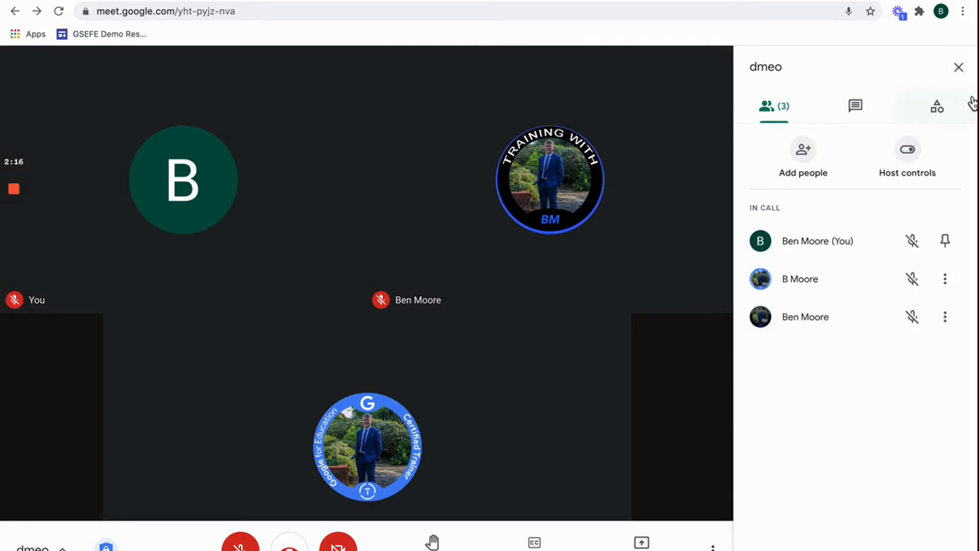